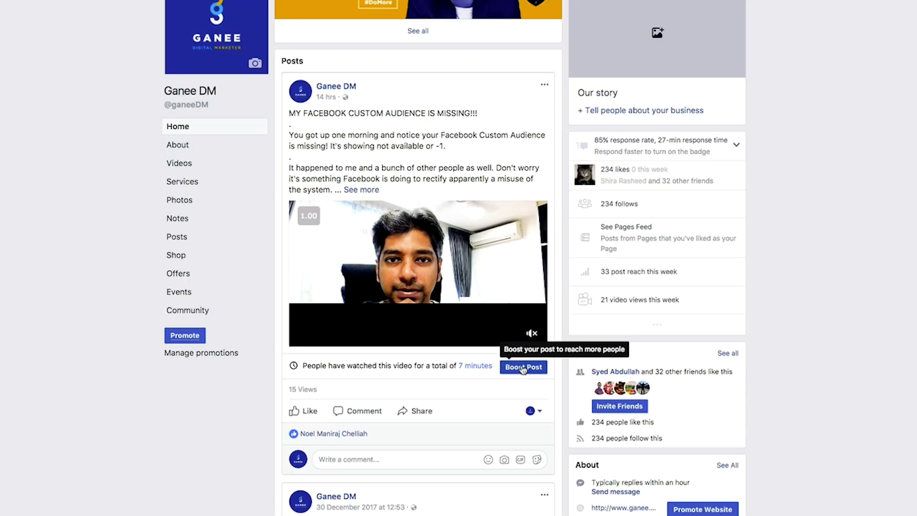
Step: Start boosting the video post and browse its post button options, including Send WhatsApp Message
{"action": "left_click", "coordinate": [523, 367]}
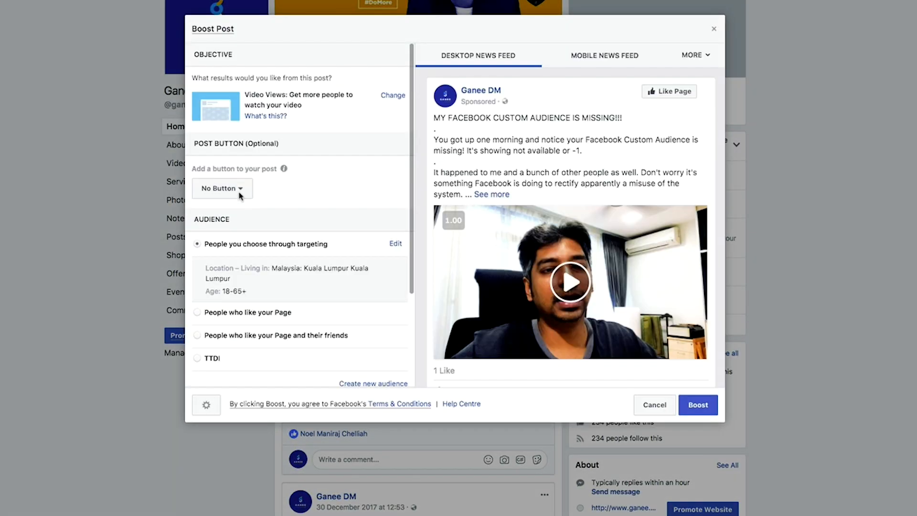
{"action": "left_click", "coordinate": [221, 188]}
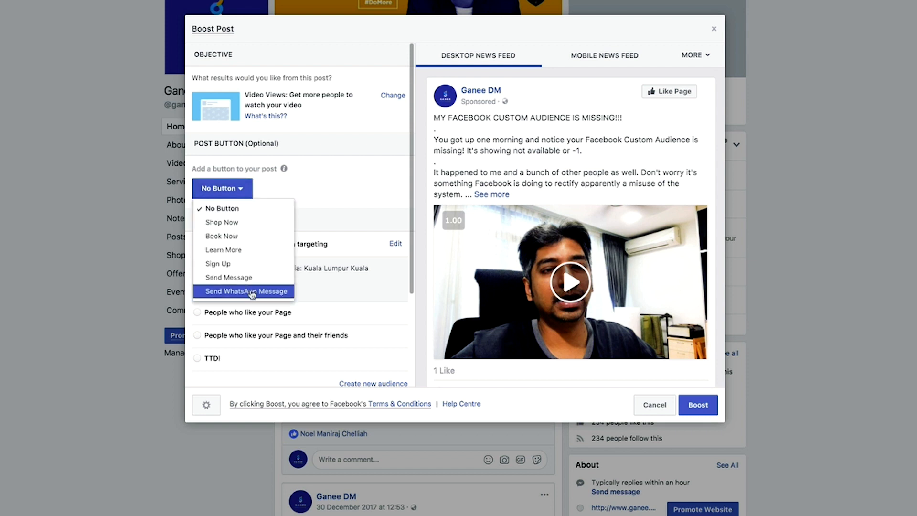
{"action": "mouse_move", "coordinate": [286, 300]}
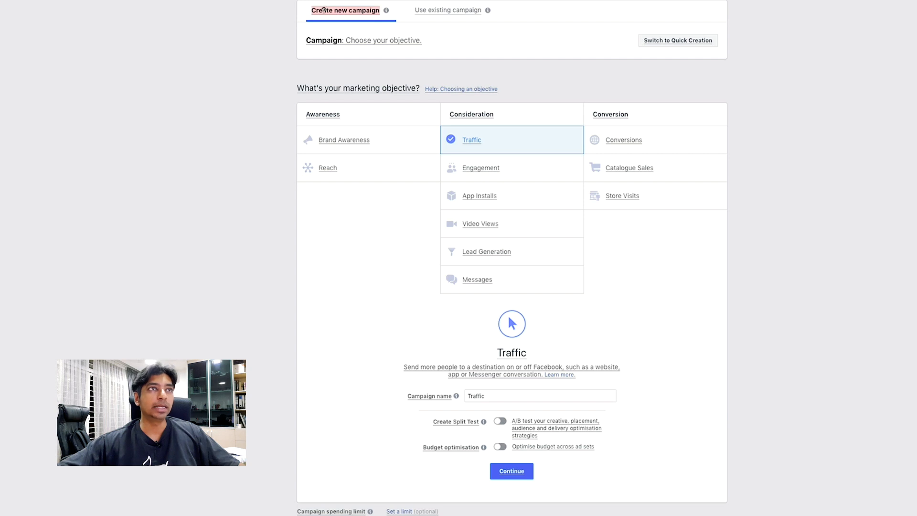
{"action": "mouse_move", "coordinate": [412, 141]}
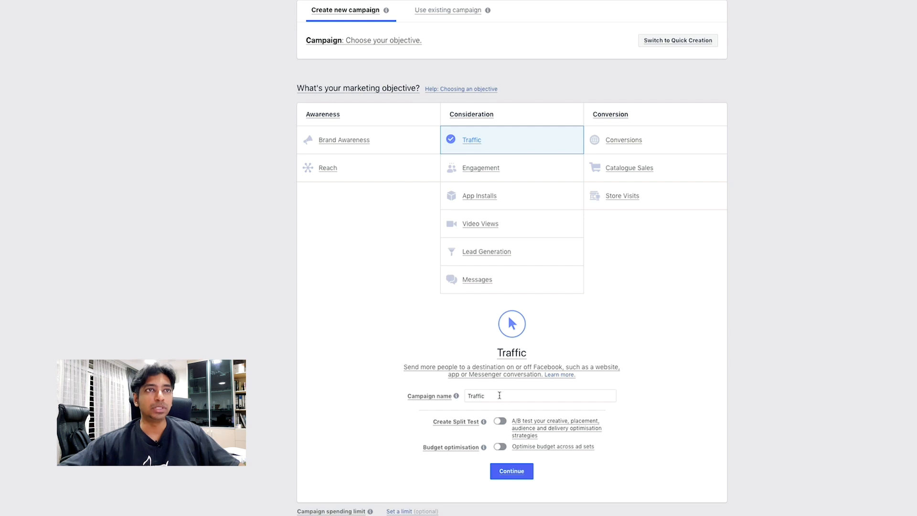
{"action": "mouse_move", "coordinate": [519, 135]}
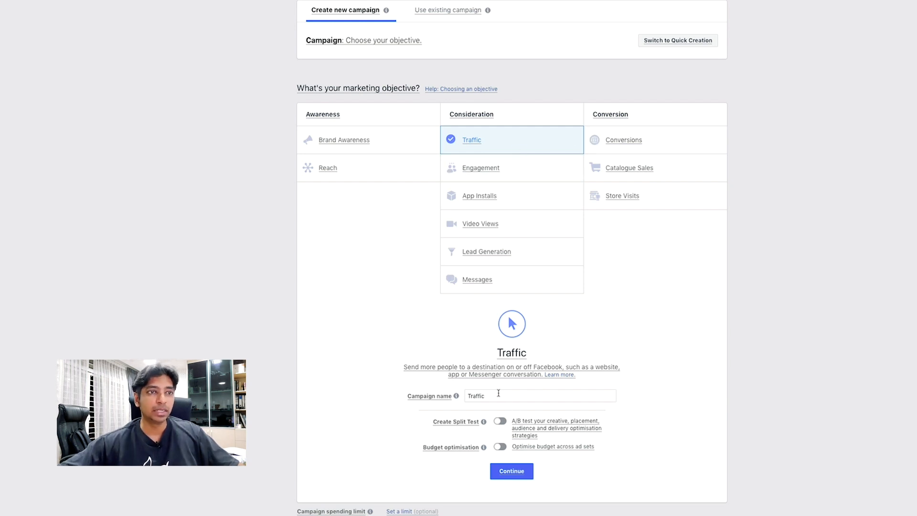
Step: Continue from the Traffic campaign setup to the ad set settings
{"action": "left_click", "coordinate": [511, 470]}
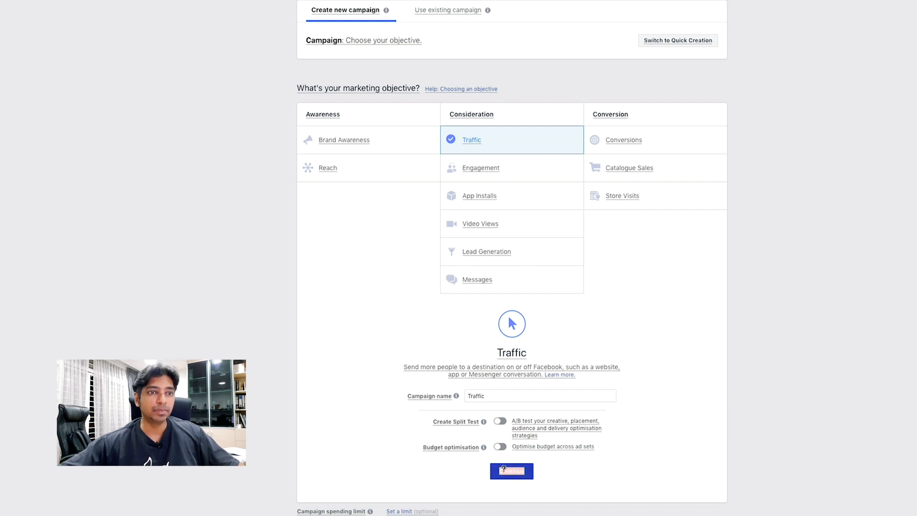
{"action": "left_click", "coordinate": [511, 471]}
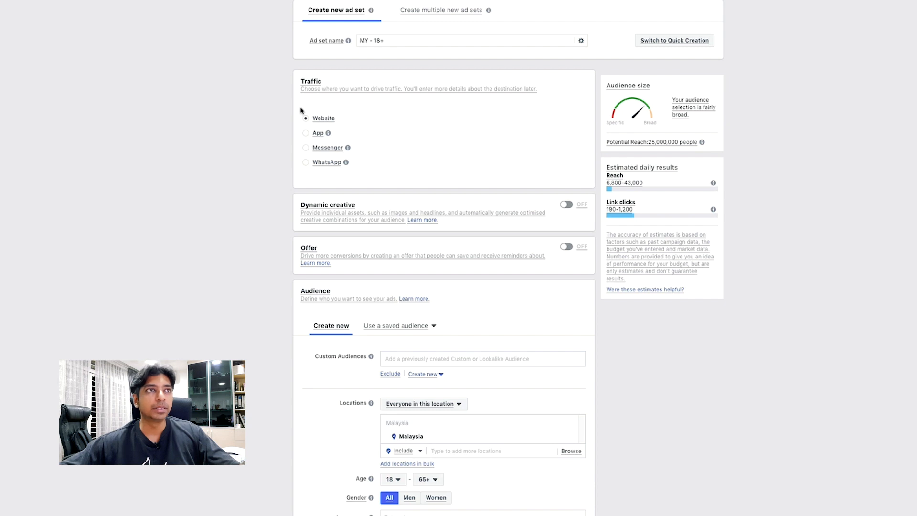
{"action": "mouse_move", "coordinate": [305, 167]}
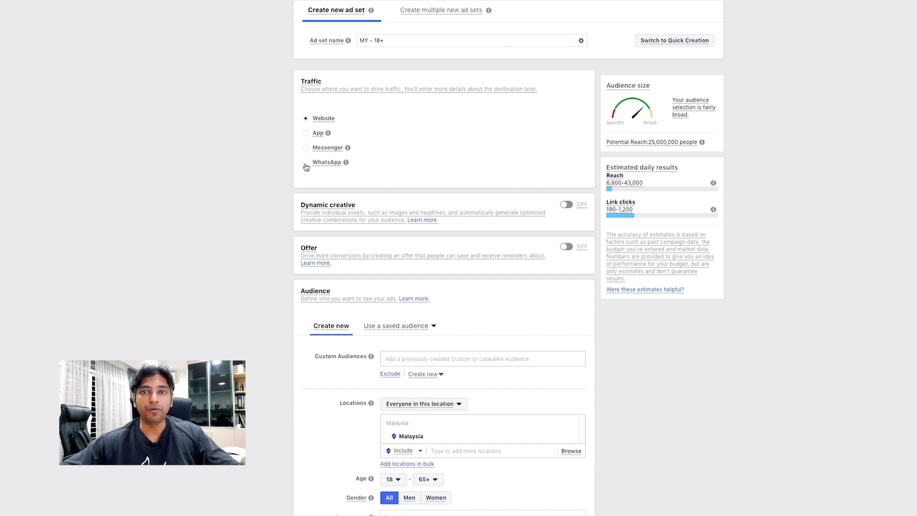
Step: Choose WhatsApp as the traffic destination and select the Ganee DM page
{"action": "left_click", "coordinate": [305, 161]}
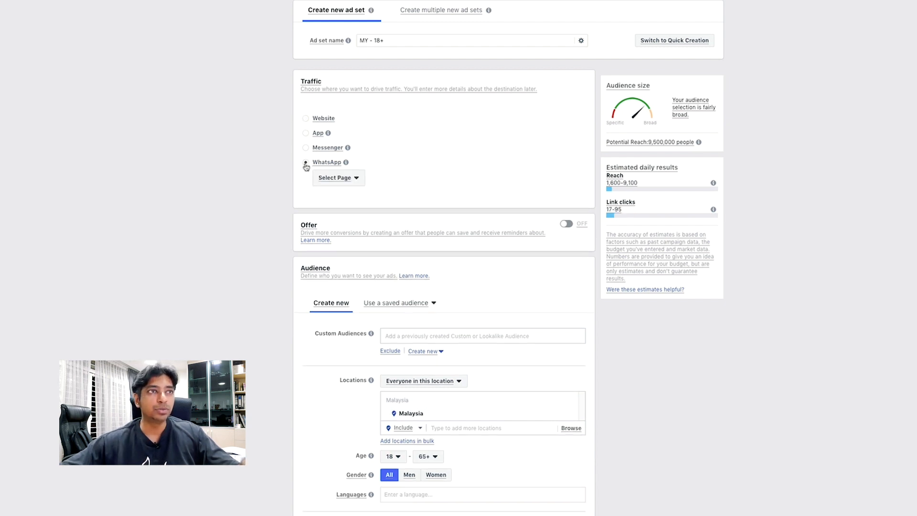
{"action": "mouse_move", "coordinate": [346, 162]}
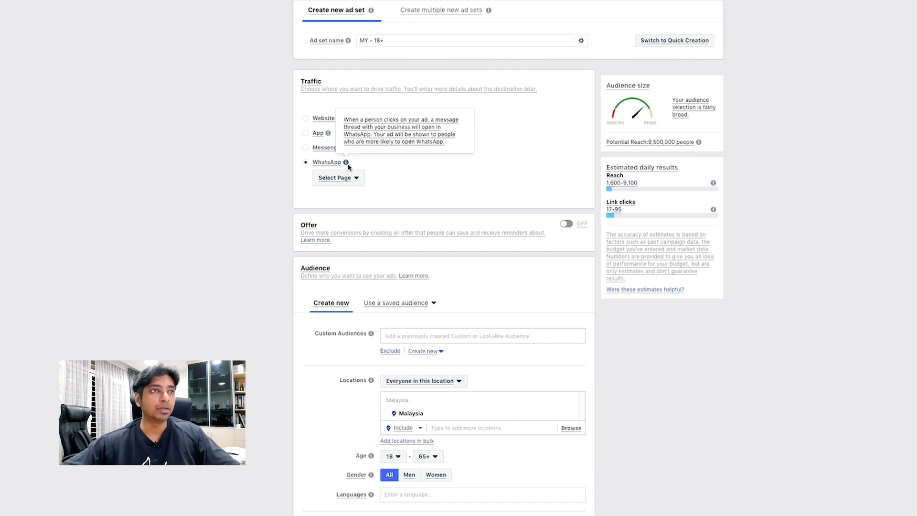
{"action": "mouse_move", "coordinate": [380, 171]}
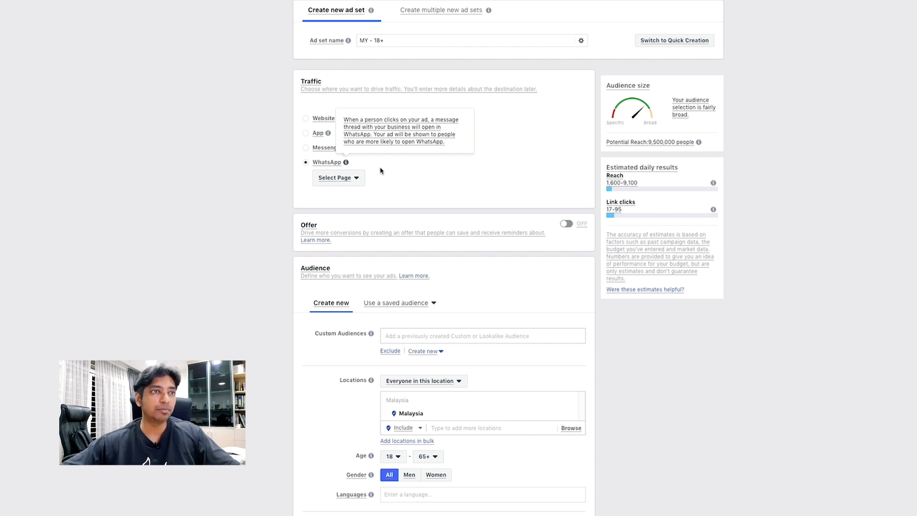
{"action": "mouse_move", "coordinate": [357, 181]}
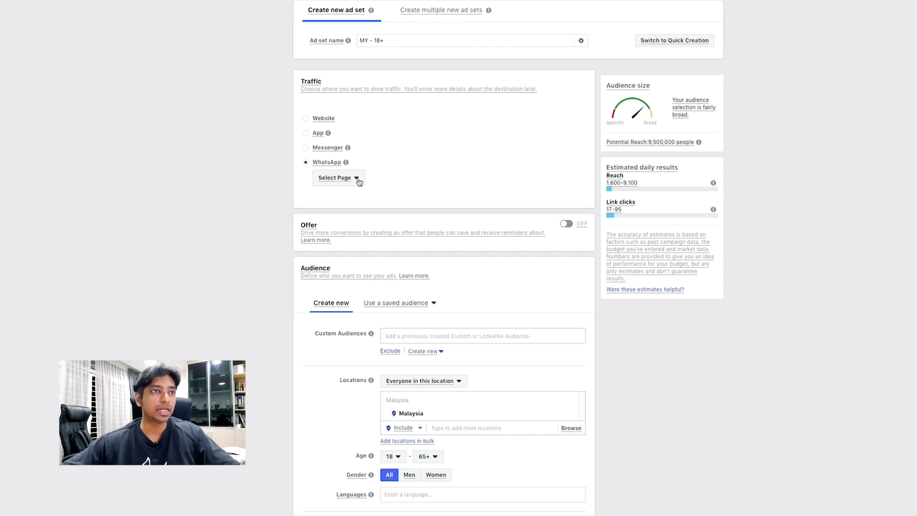
{"action": "left_click", "coordinate": [338, 178]}
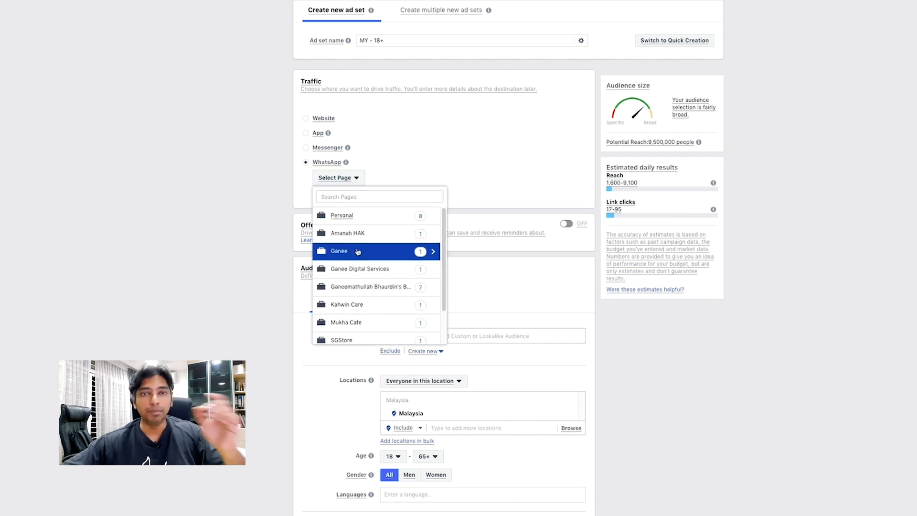
{"action": "left_click", "coordinate": [357, 251]}
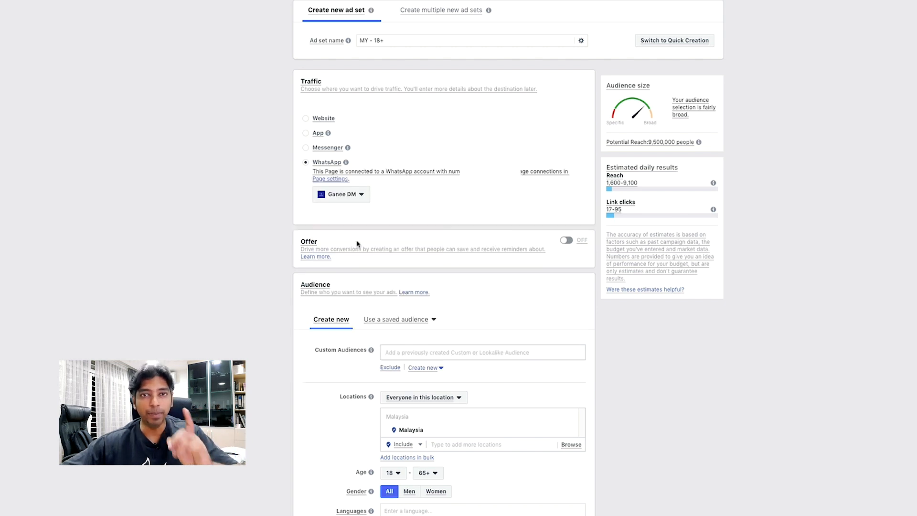
{"action": "scroll", "scroll_direction": "down", "scroll_amount": 3}
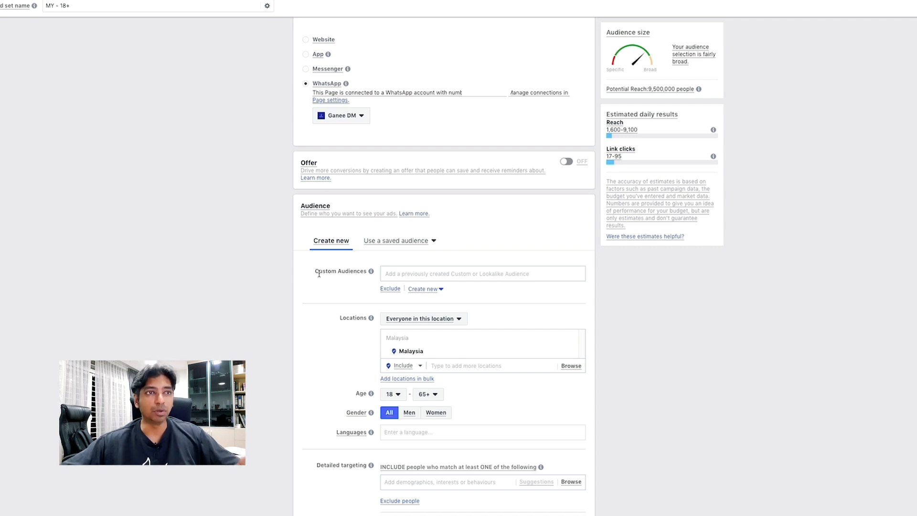
{"action": "scroll", "scroll_direction": "down", "scroll_amount": 3}
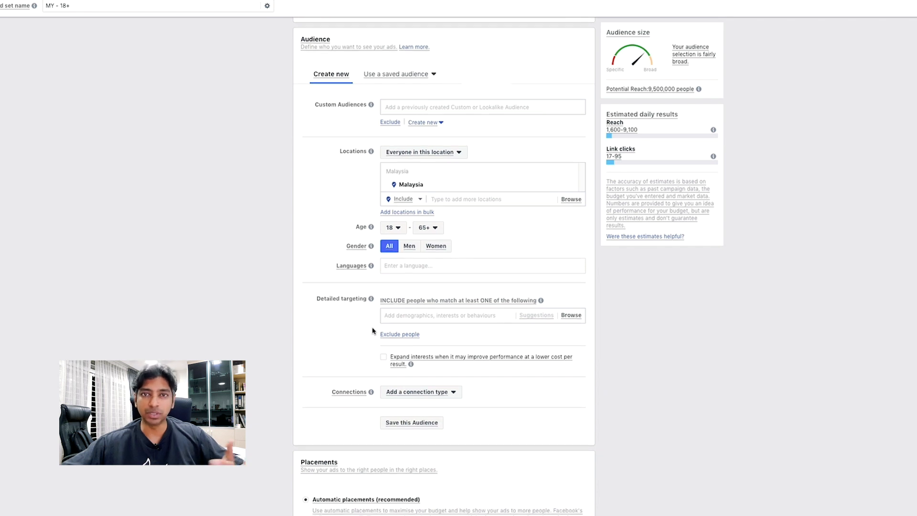
{"action": "scroll", "scroll_direction": "down", "scroll_amount": 3}
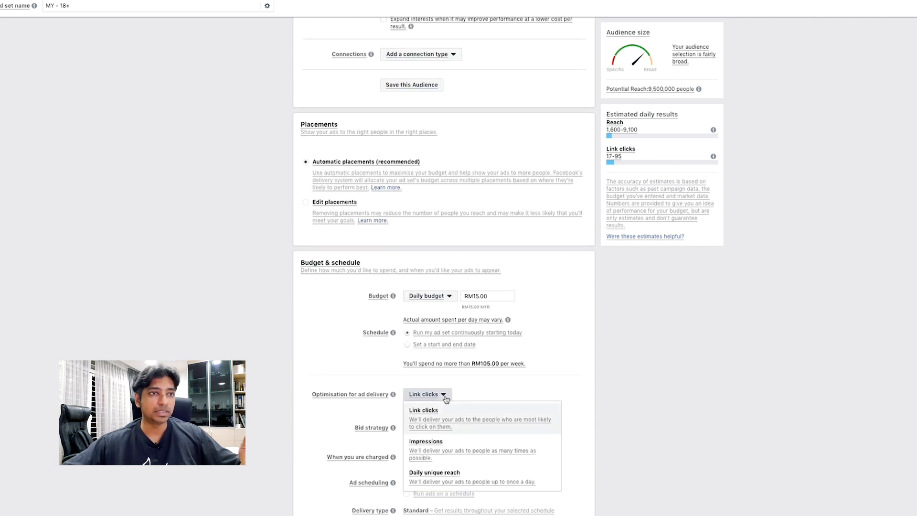
Step: Leave Link clicks selected under Optimisation for ad delivery
{"action": "left_click", "coordinate": [422, 410]}
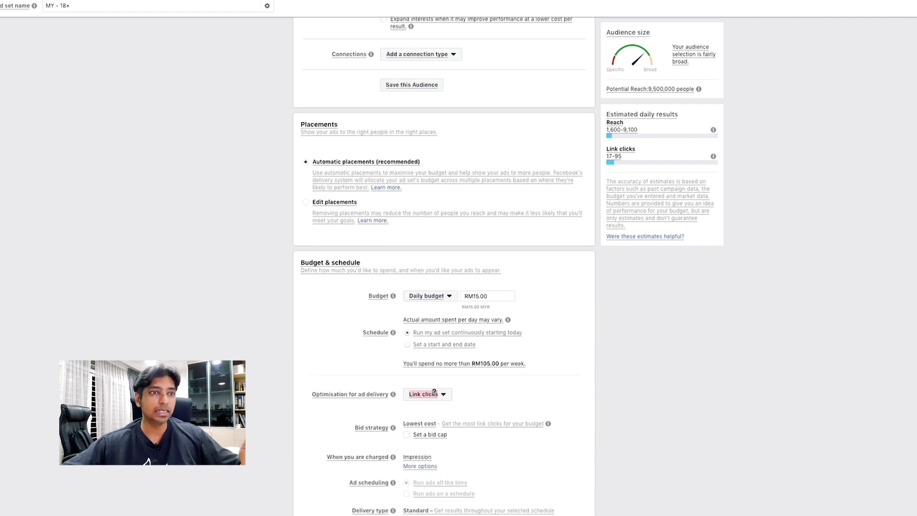
{"action": "mouse_move", "coordinate": [40, 219]}
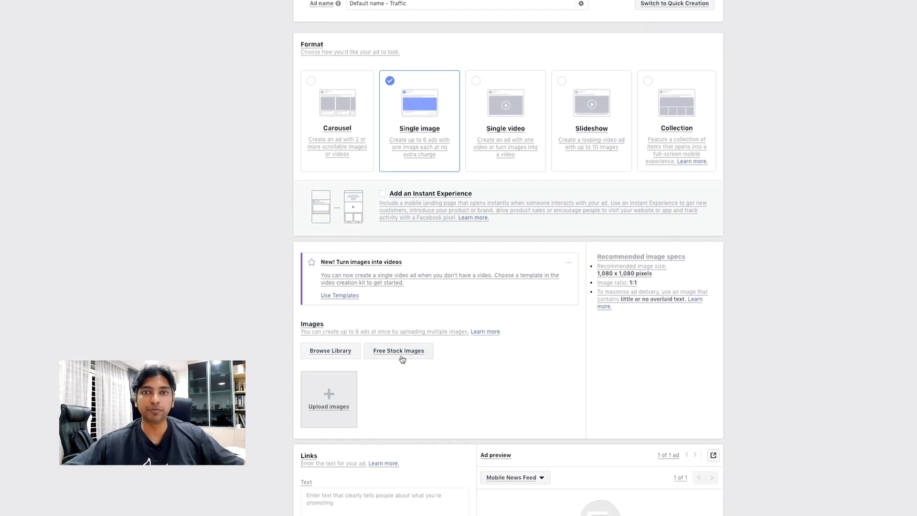
Step: Pick the meeting presentation photo from Free Stock Images and confirm it
{"action": "left_click", "coordinate": [399, 350]}
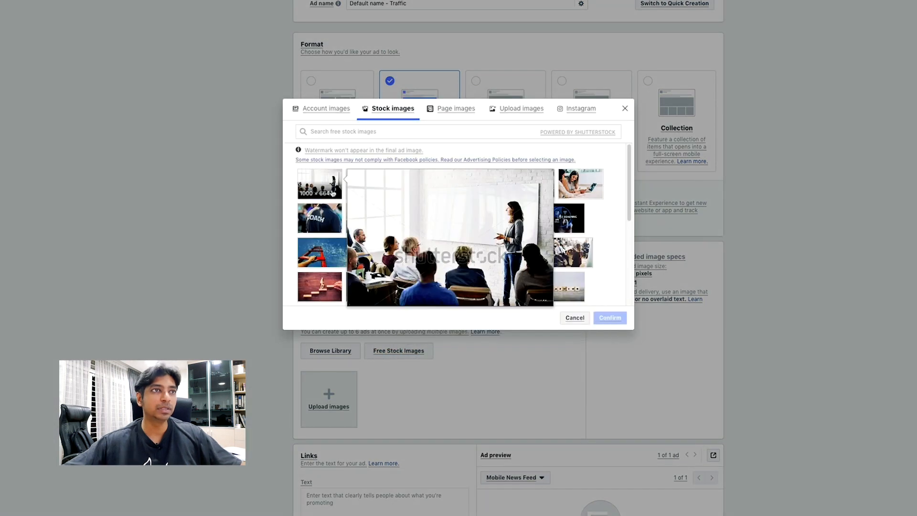
{"action": "left_click", "coordinate": [319, 183]}
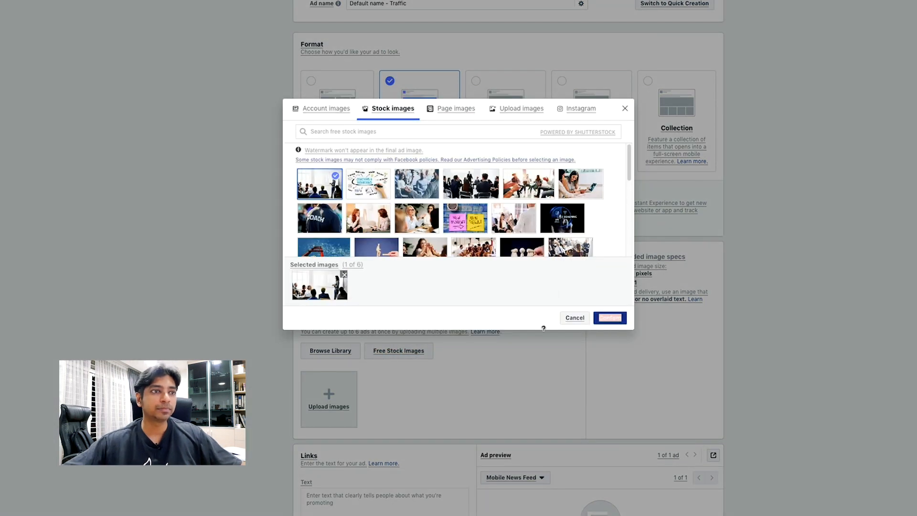
{"action": "left_click", "coordinate": [609, 317]}
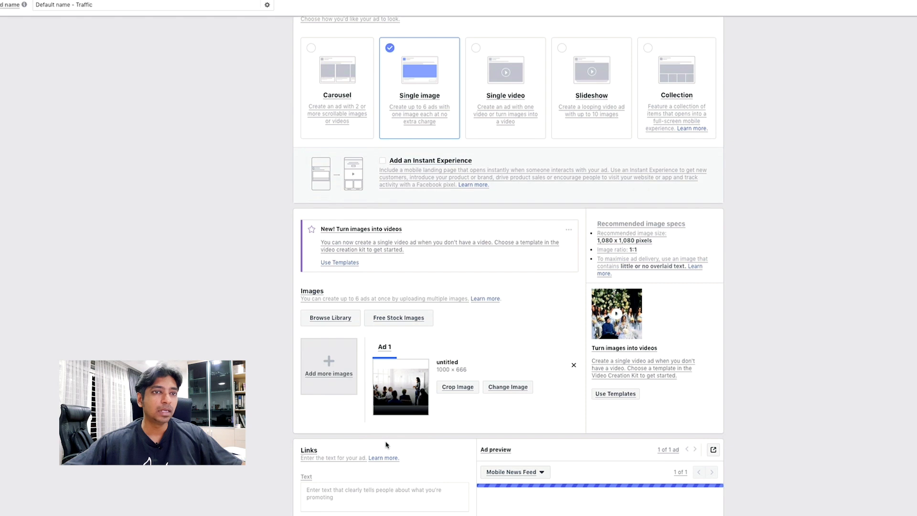
{"action": "scroll", "scroll_direction": "down", "scroll_amount": 3}
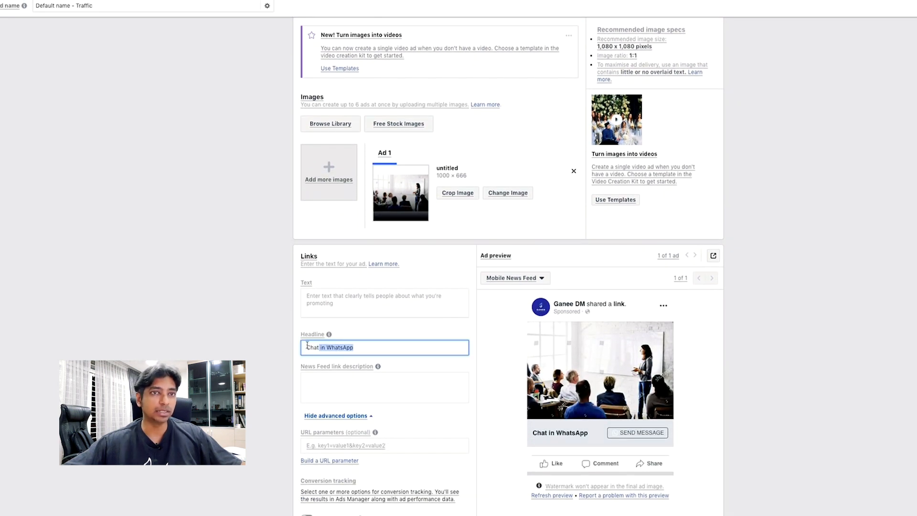
Step: Enter 'Click To WhatsApp Me!' as the headline and scroll to conversion tracking
{"action": "type", "text": "Cli"}
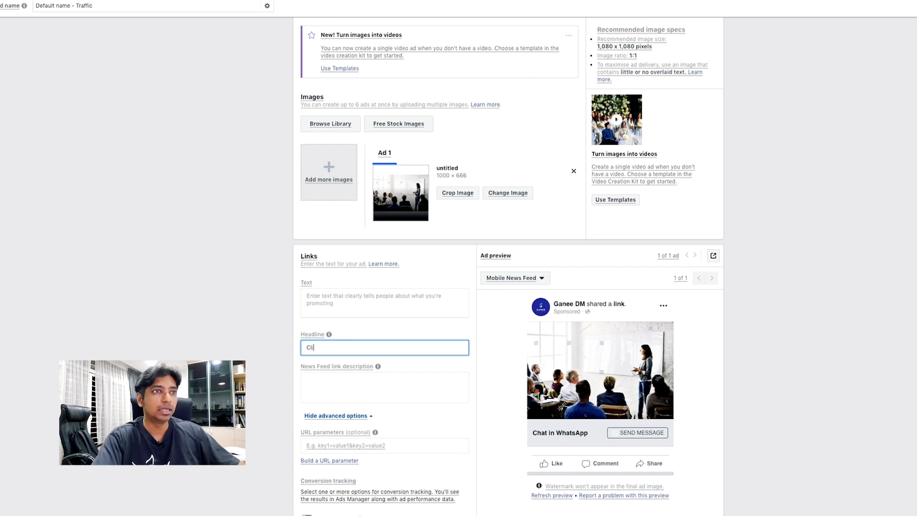
{"action": "type", "text": "Click T"}
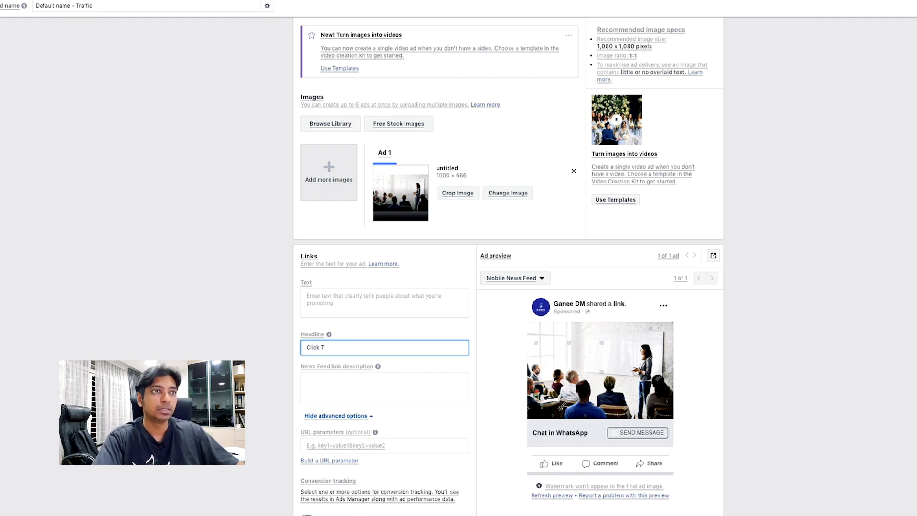
{"action": "type", "text": "h"}
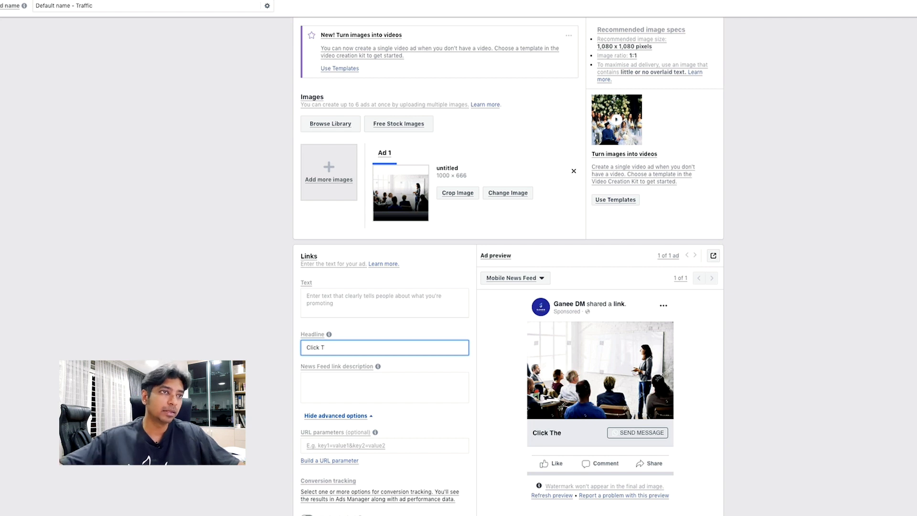
{"action": "type", "text": "o WhatsApp Me!"}
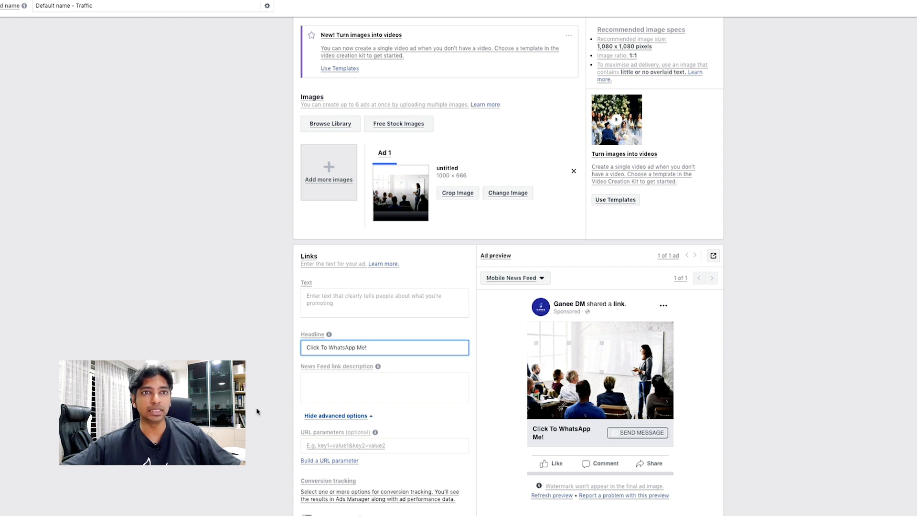
{"action": "scroll", "scroll_direction": "down", "scroll_amount": 3}
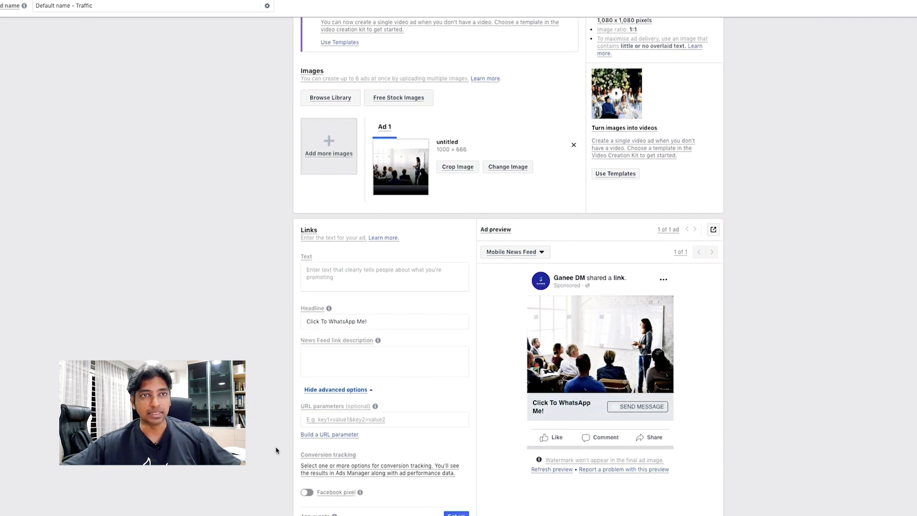
{"action": "scroll", "scroll_direction": "down", "scroll_amount": 3}
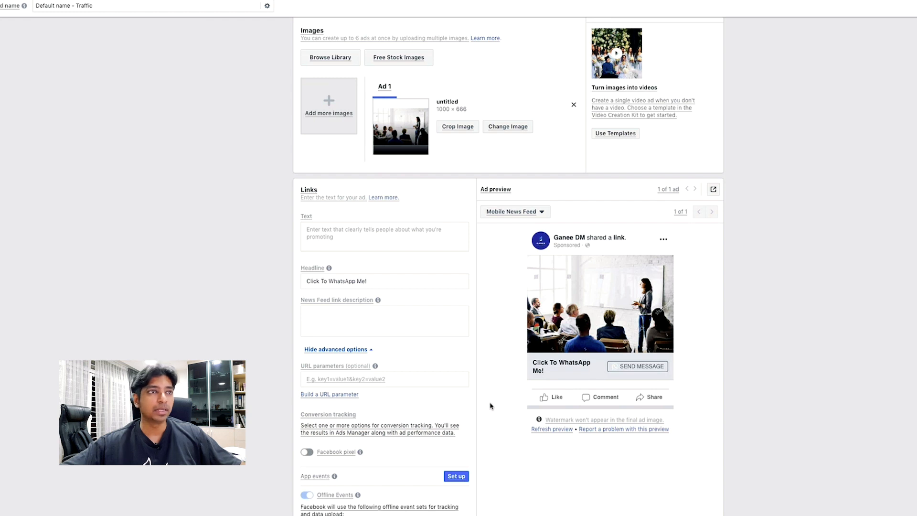
{"action": "mouse_move", "coordinate": [418, 356]}
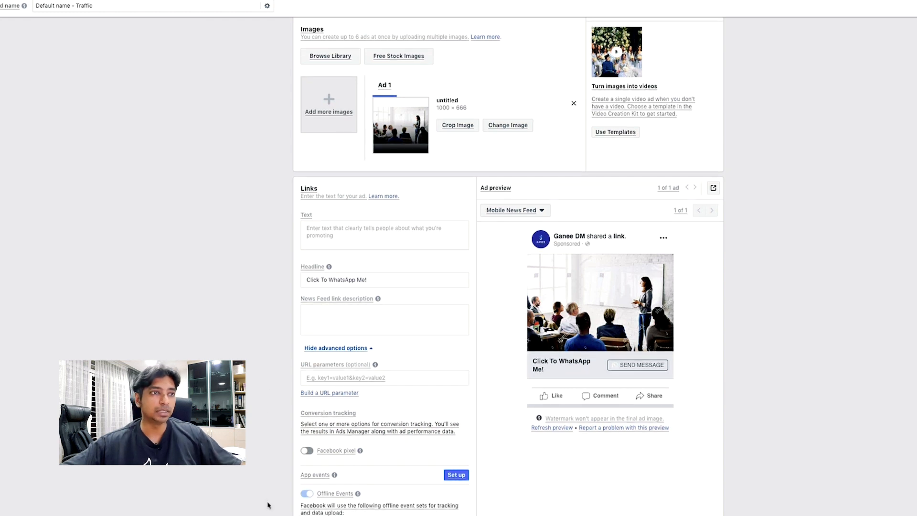
{"action": "scroll", "scroll_direction": "down", "scroll_amount": 3}
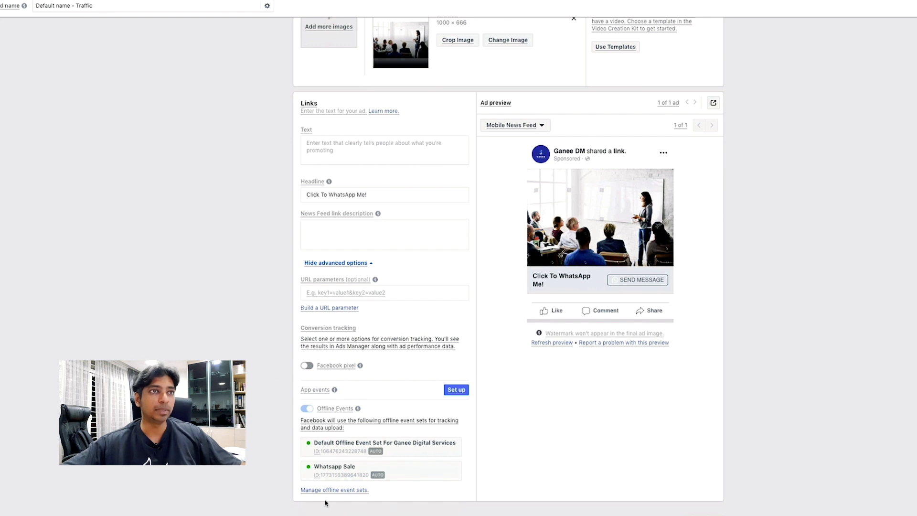